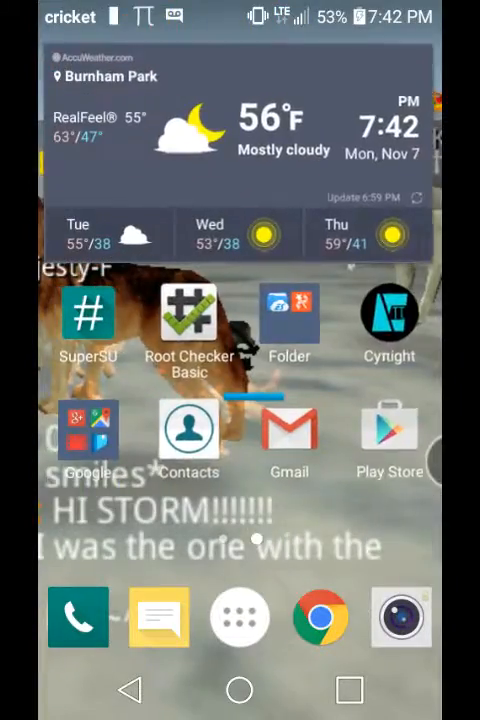
Swipe to the home screen page showing the Screen Recorder and VideoShow icons.
{"action": "scroll", "scroll_direction": "down", "scroll_amount": 3}
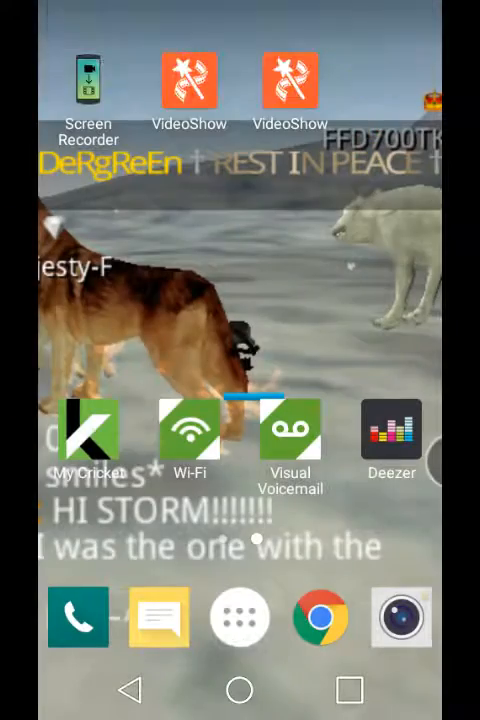
{"action": "scroll", "scroll_direction": "left", "scroll_amount": 3}
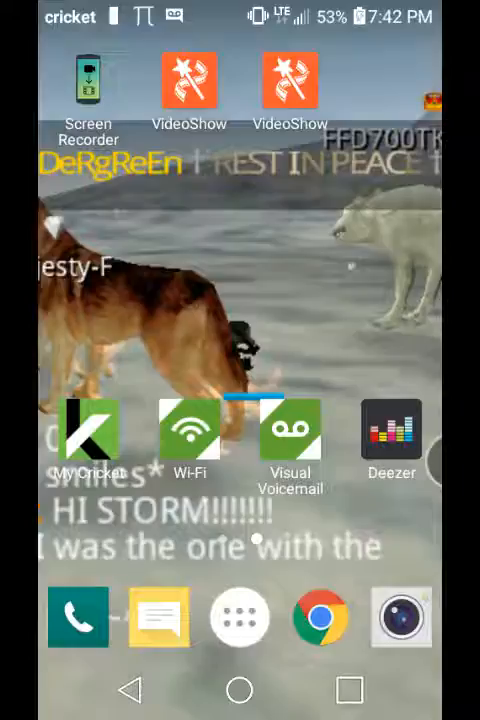
Launch VideoShow and choose Video Edit to reach the Select a clip picker.
{"action": "left_click", "coordinate": [188, 84]}
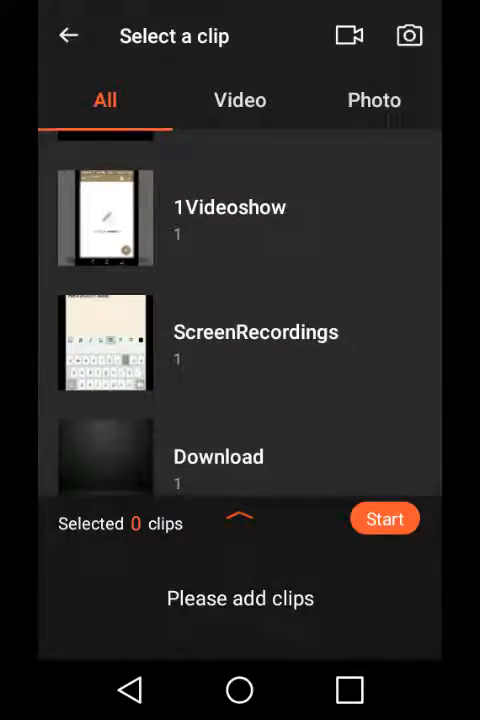
{"action": "left_click", "coordinate": [104, 348]}
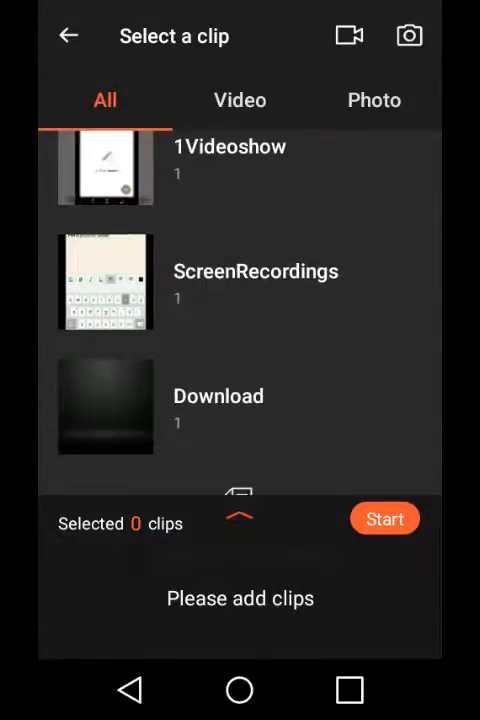
Select the 10-second intro clip and a screen recording, then back out to the main menu.
{"action": "left_click", "coordinate": [104, 164]}
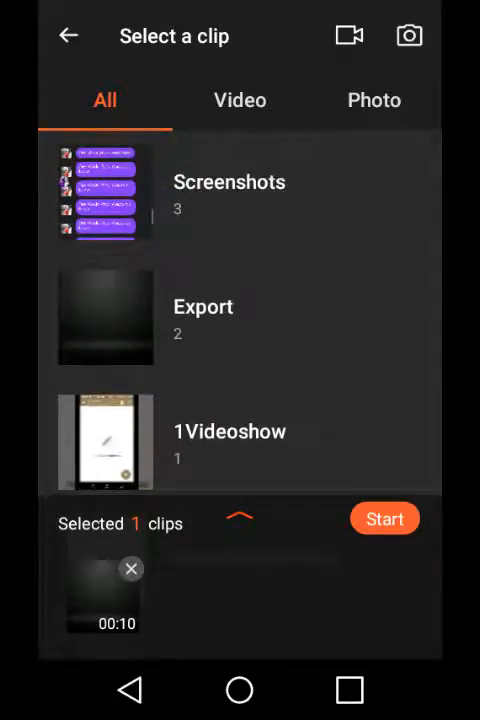
{"action": "scroll", "scroll_direction": "down", "scroll_amount": 3}
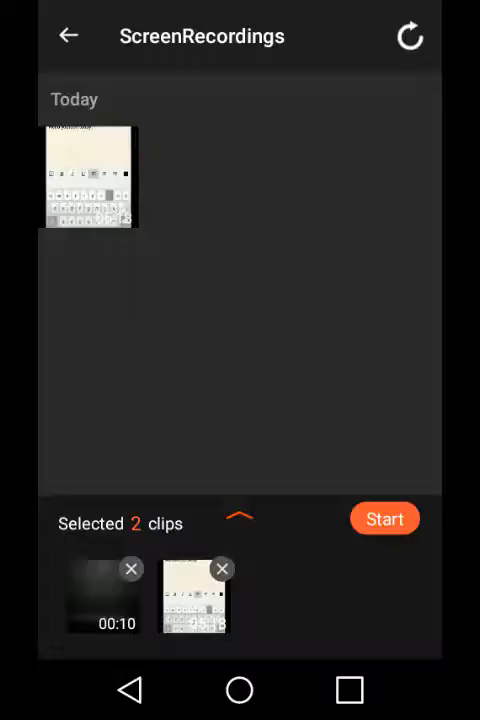
{"action": "left_click", "coordinate": [68, 36]}
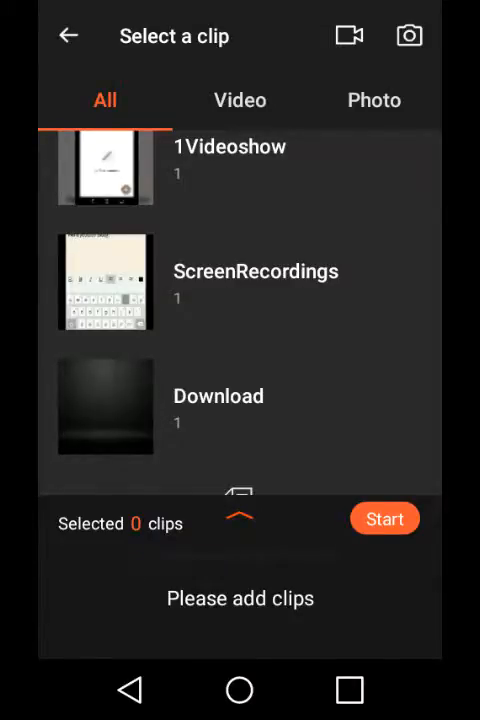
{"action": "left_click", "coordinate": [68, 36]}
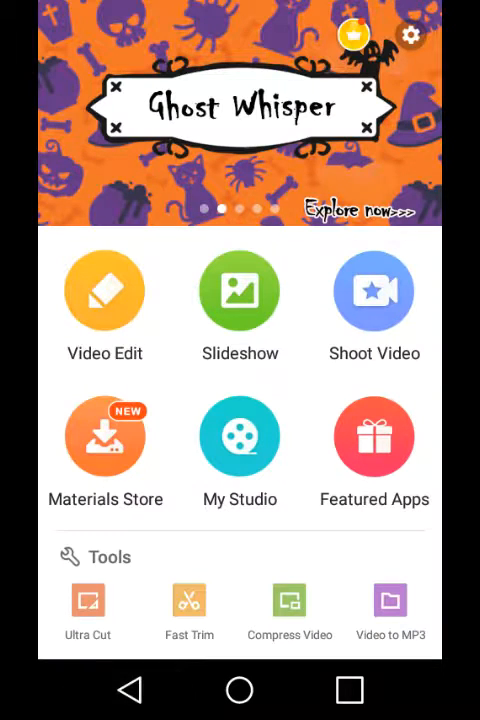